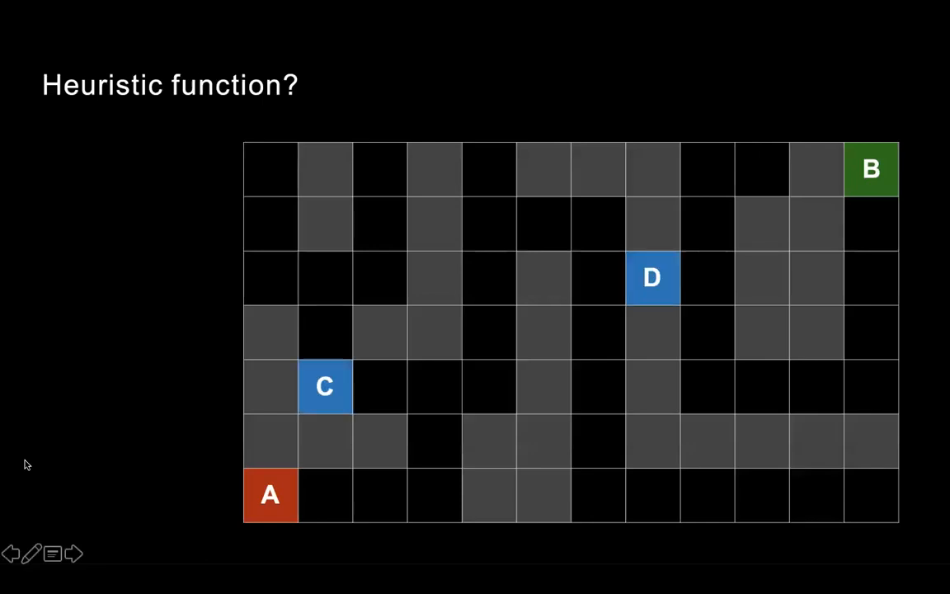
mouse_move(121, 59)
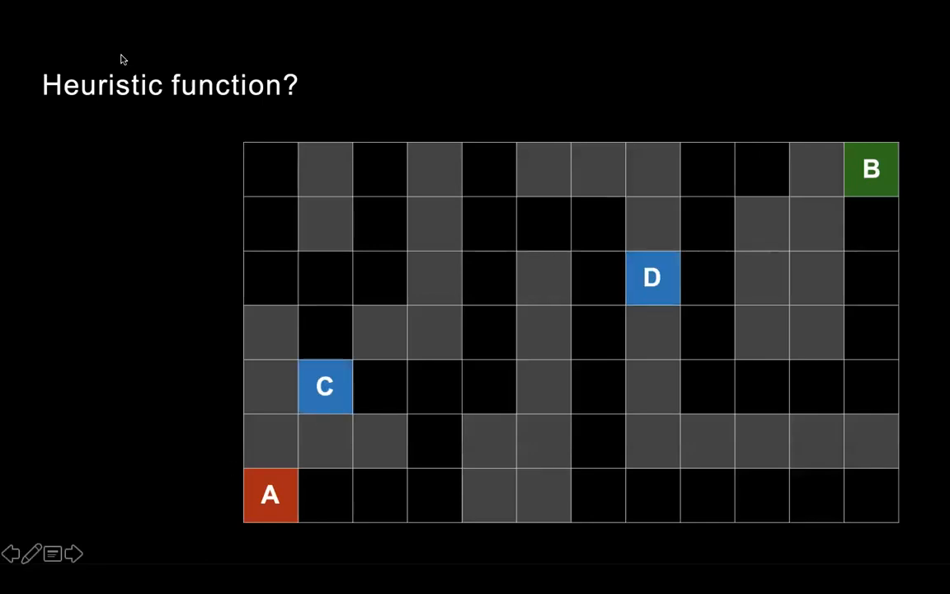
mouse_move(325, 398)
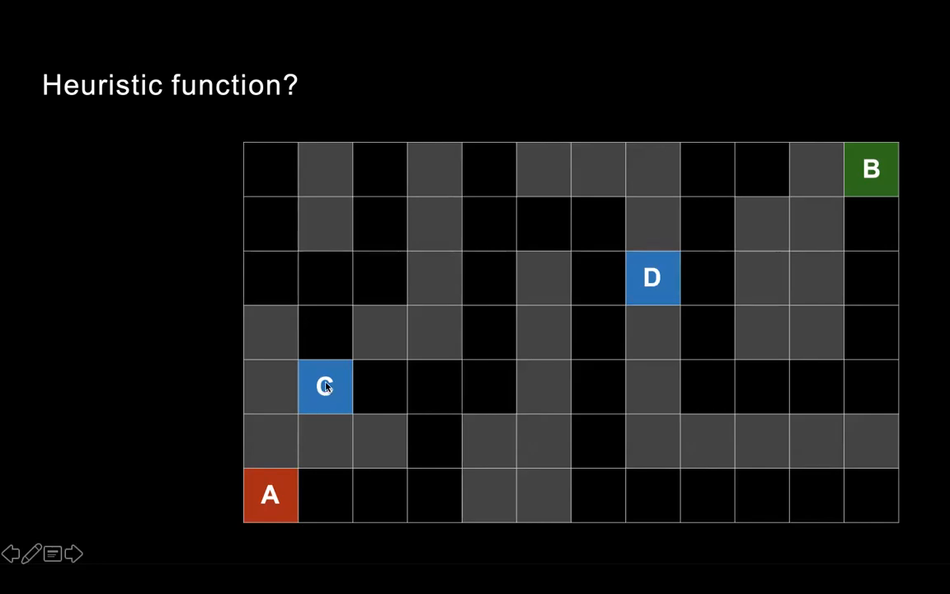
mouse_move(825, 190)
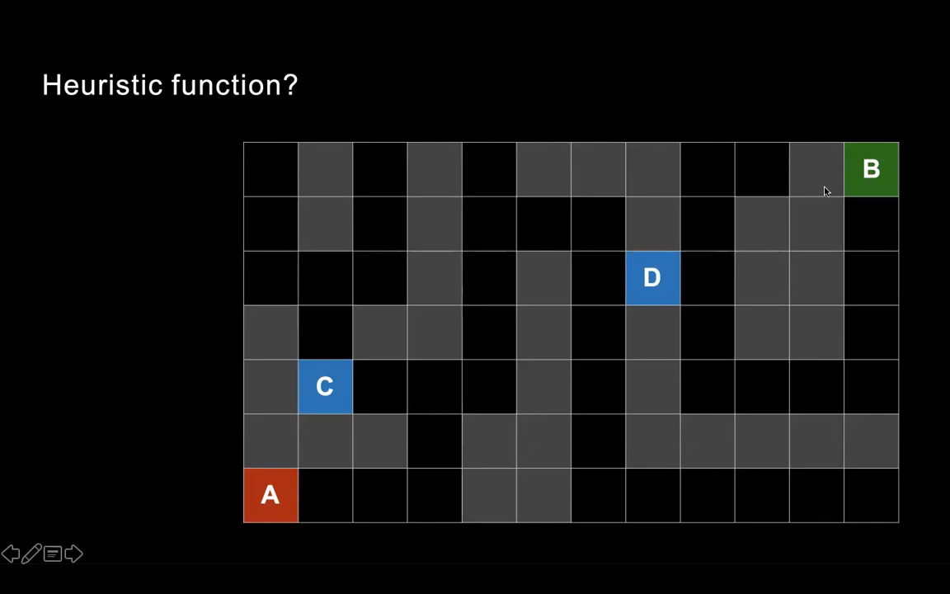
mouse_move(551, 506)
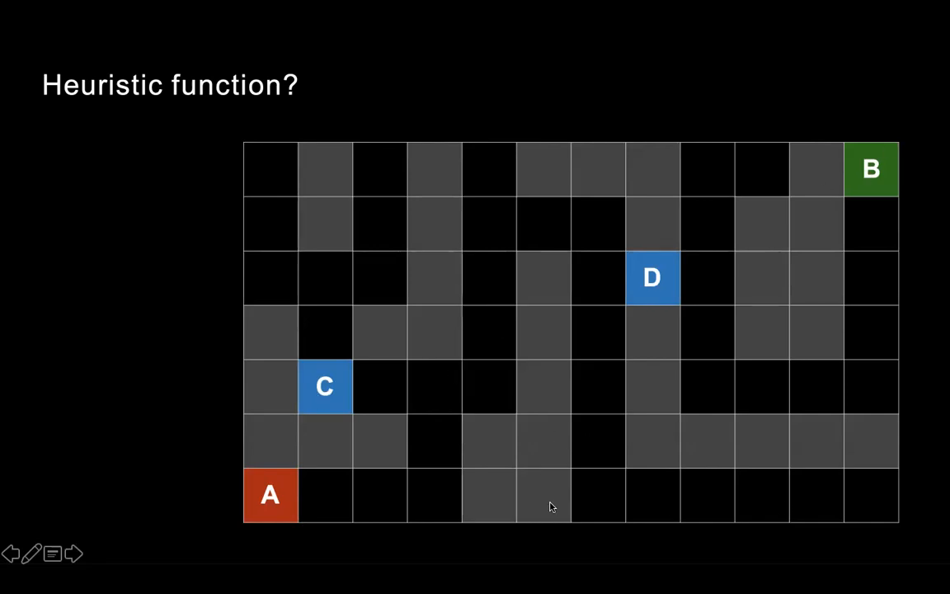
mouse_move(355, 376)
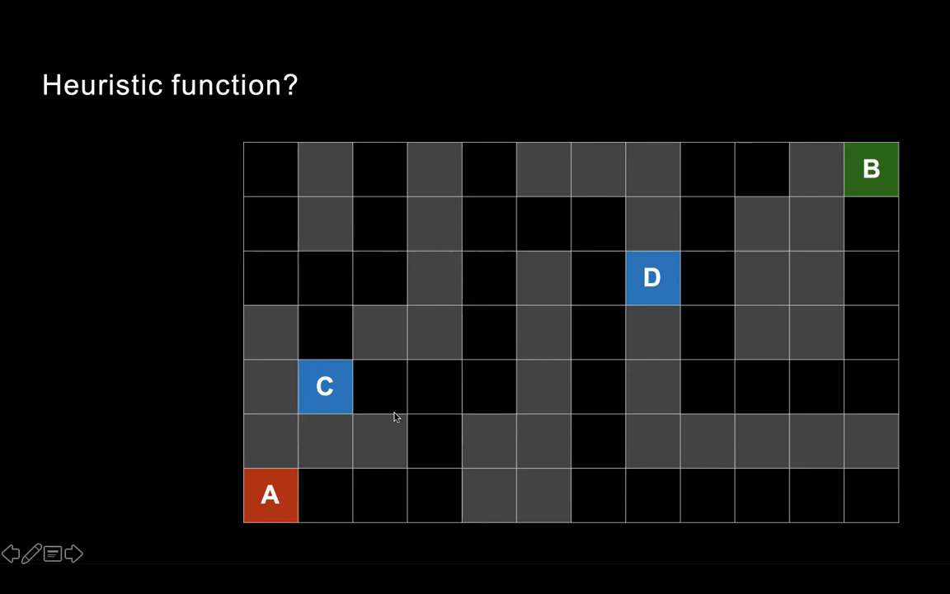
mouse_move(430, 456)
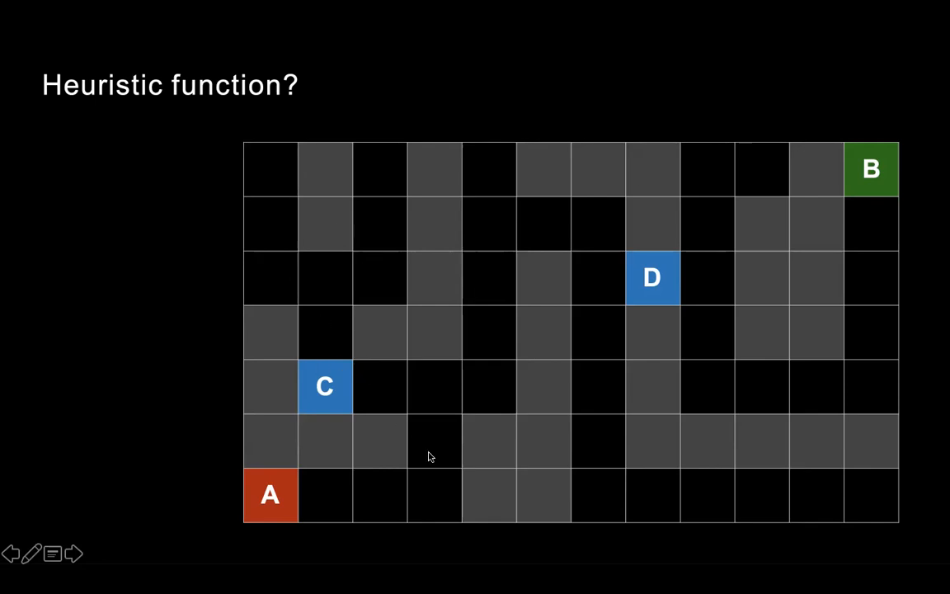
mouse_move(866, 185)
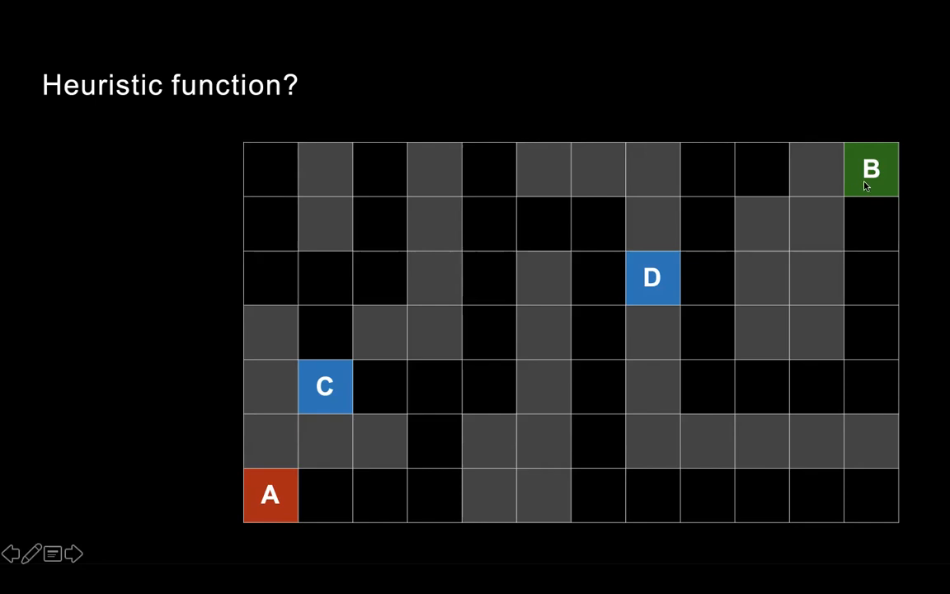
mouse_move(330, 389)
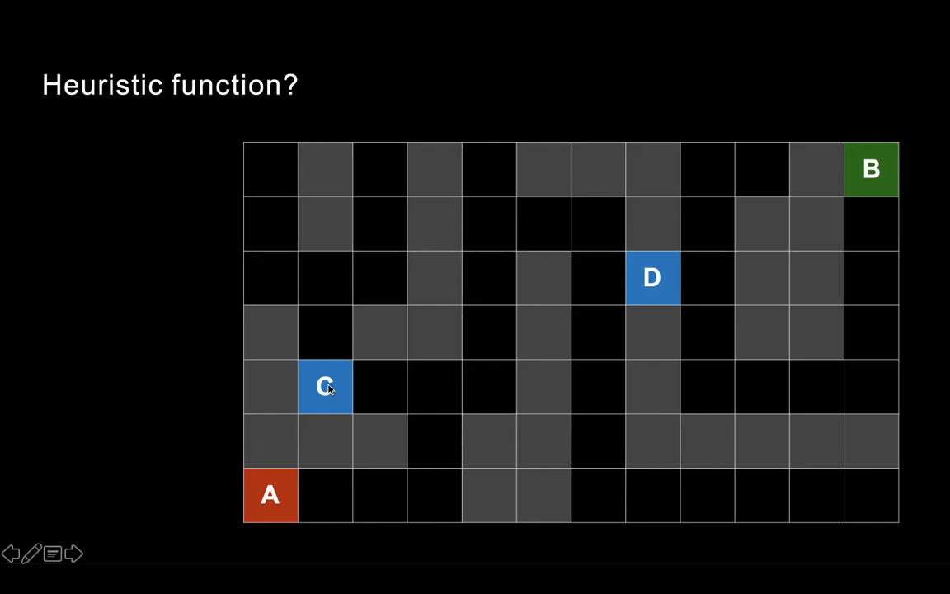
mouse_move(342, 363)
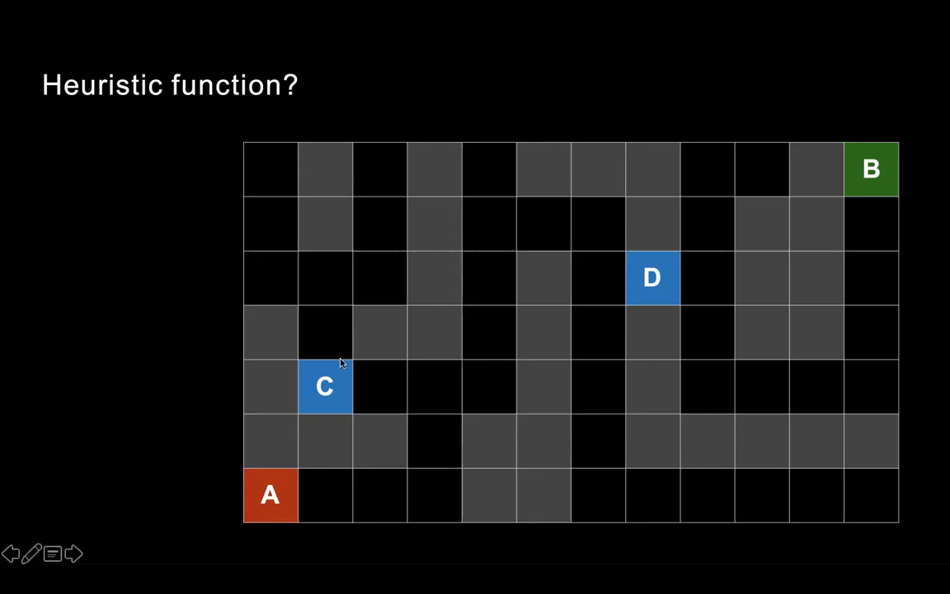
mouse_move(314, 183)
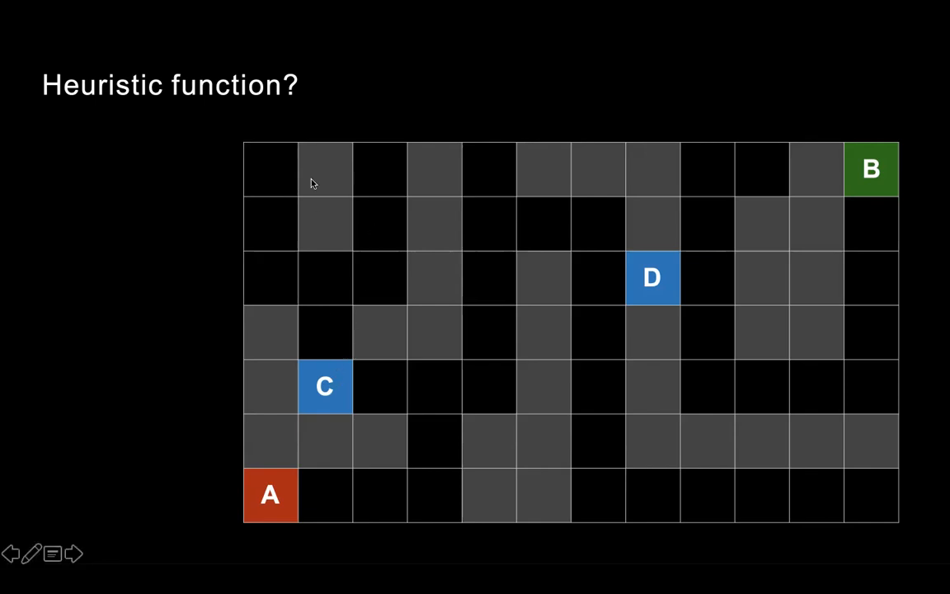
mouse_move(885, 173)
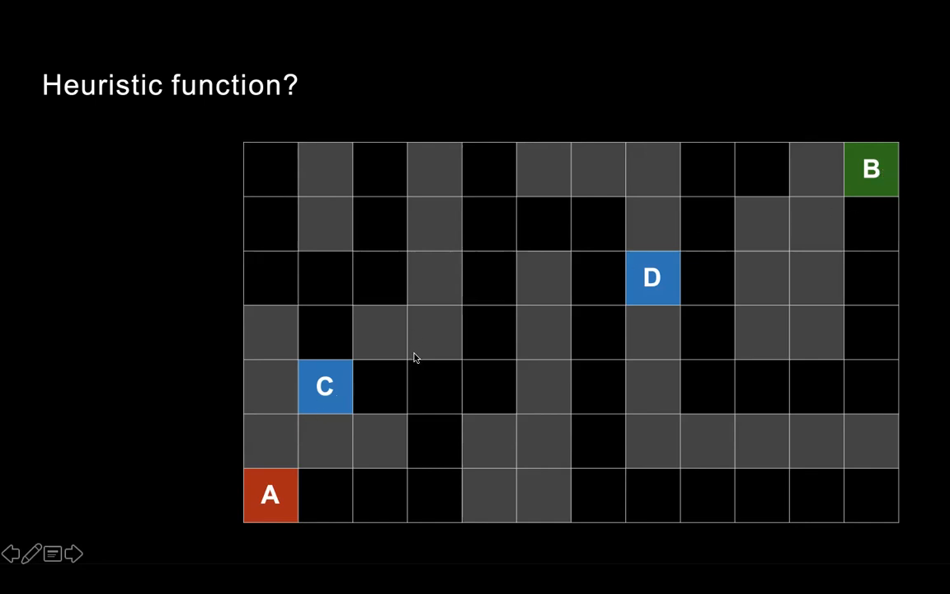
mouse_move(890, 153)
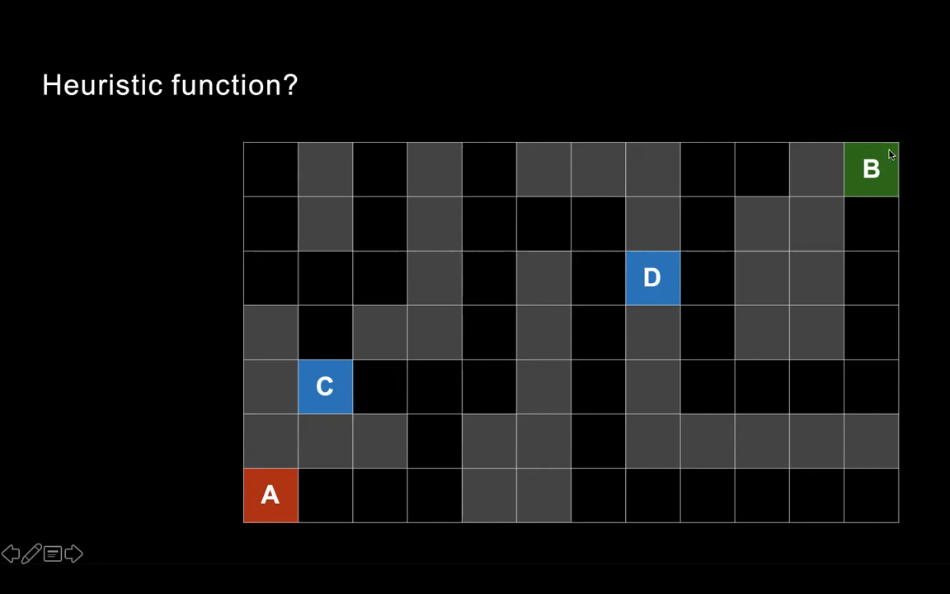
mouse_move(827, 277)
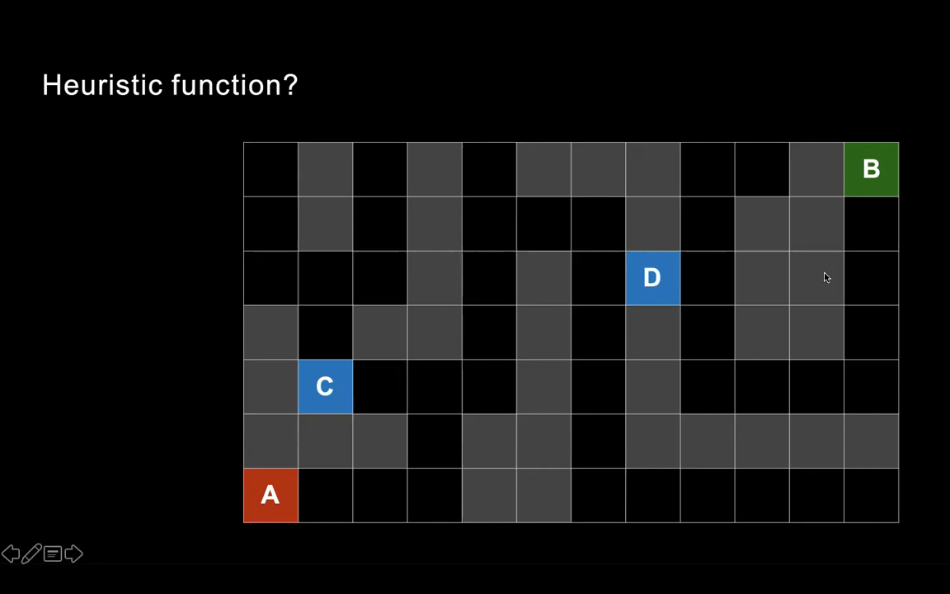
mouse_move(325, 388)
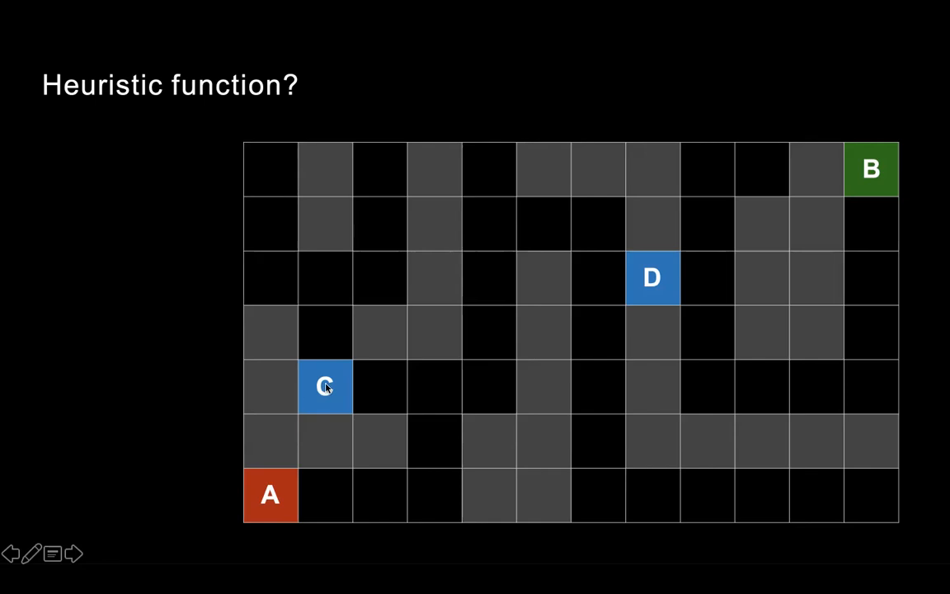
mouse_move(334, 396)
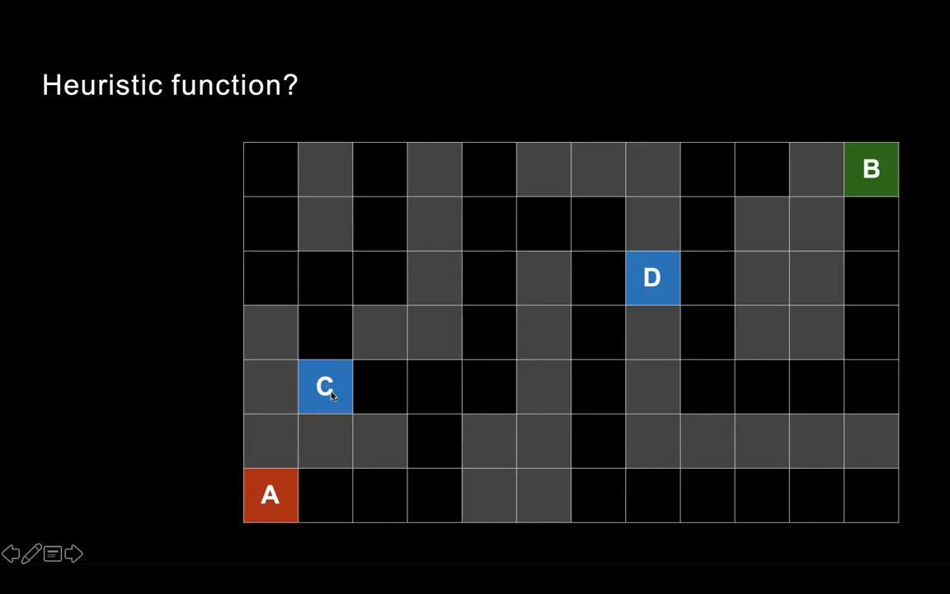
mouse_move(668, 287)
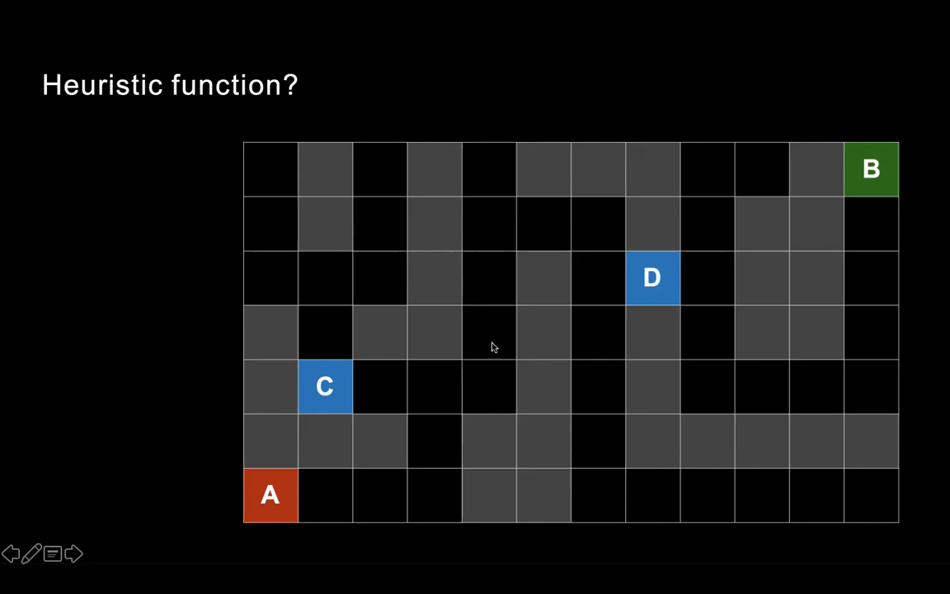
mouse_move(532, 188)
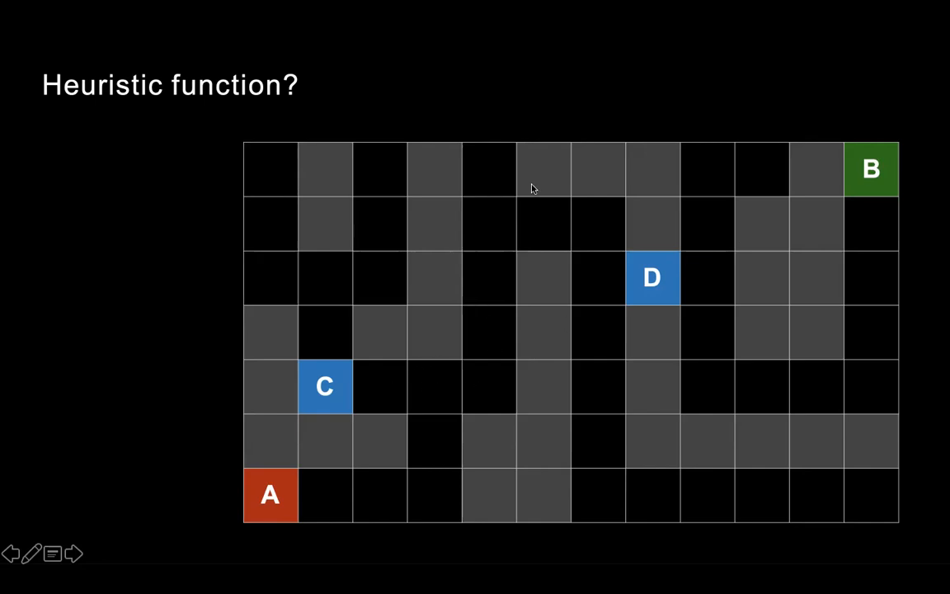
mouse_move(606, 440)
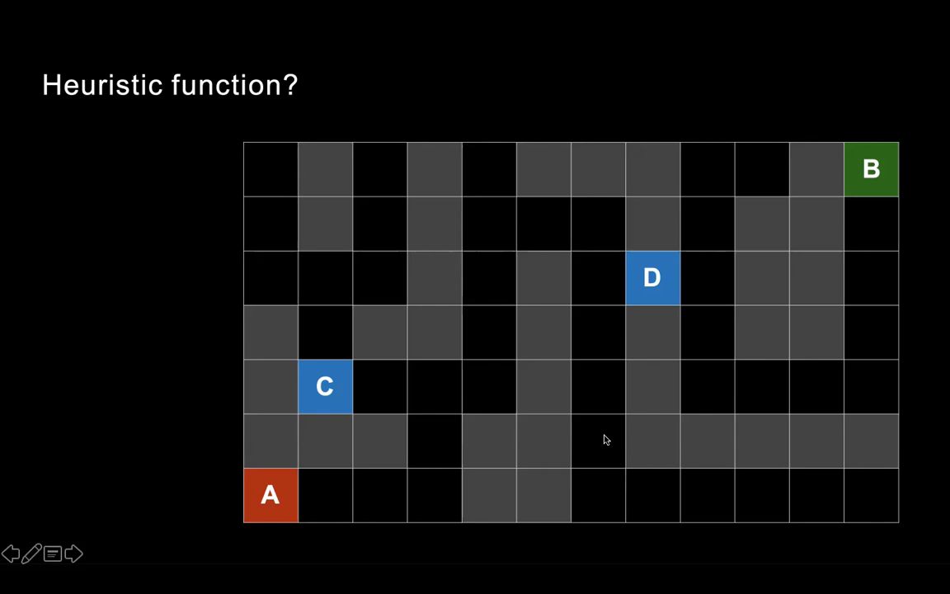
mouse_move(942, 221)
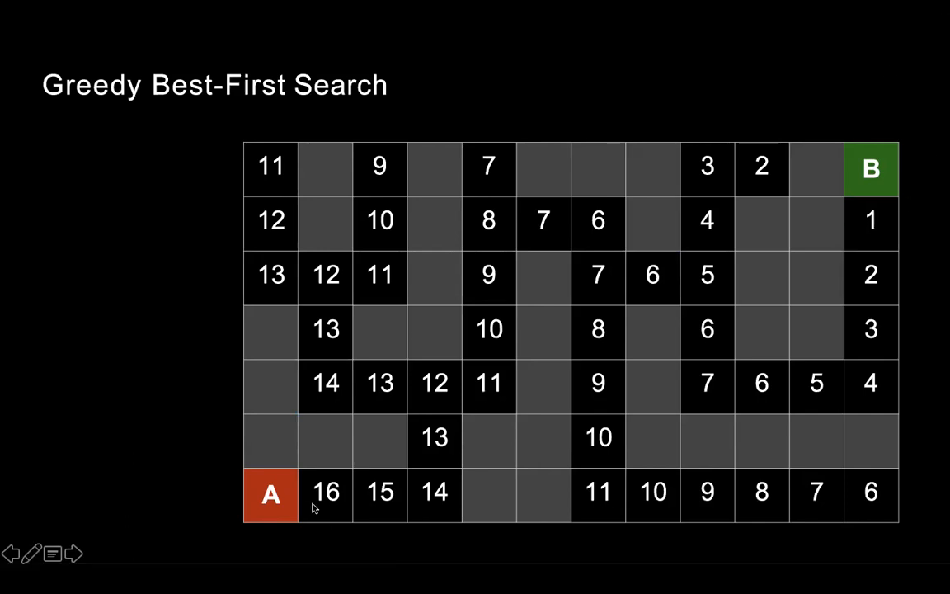
mouse_move(324, 494)
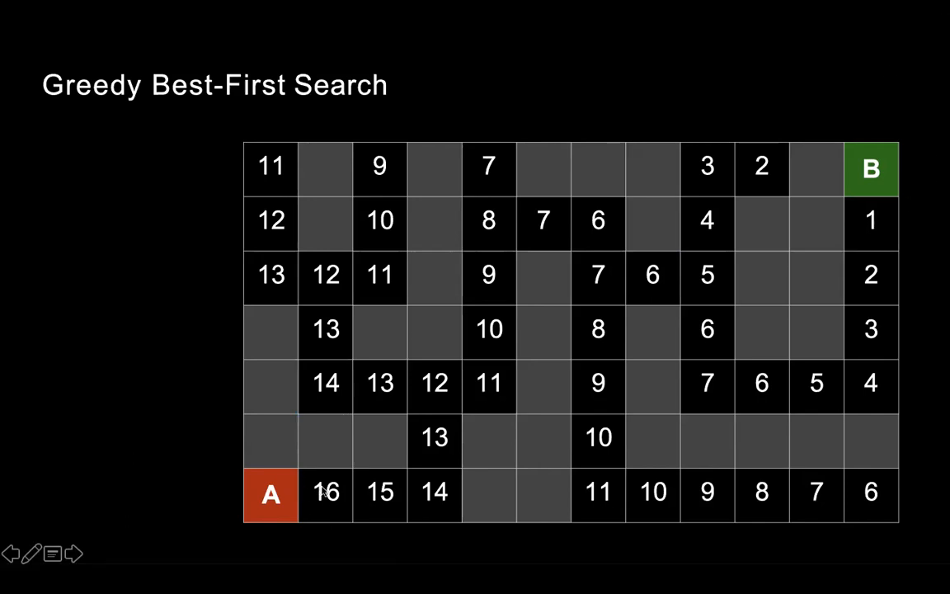
mouse_move(755, 189)
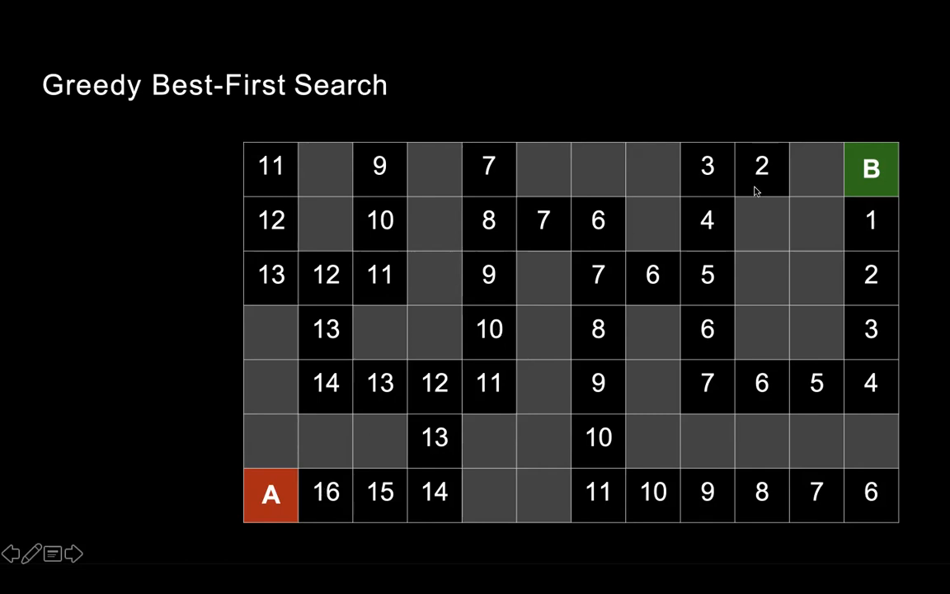
mouse_move(838, 243)
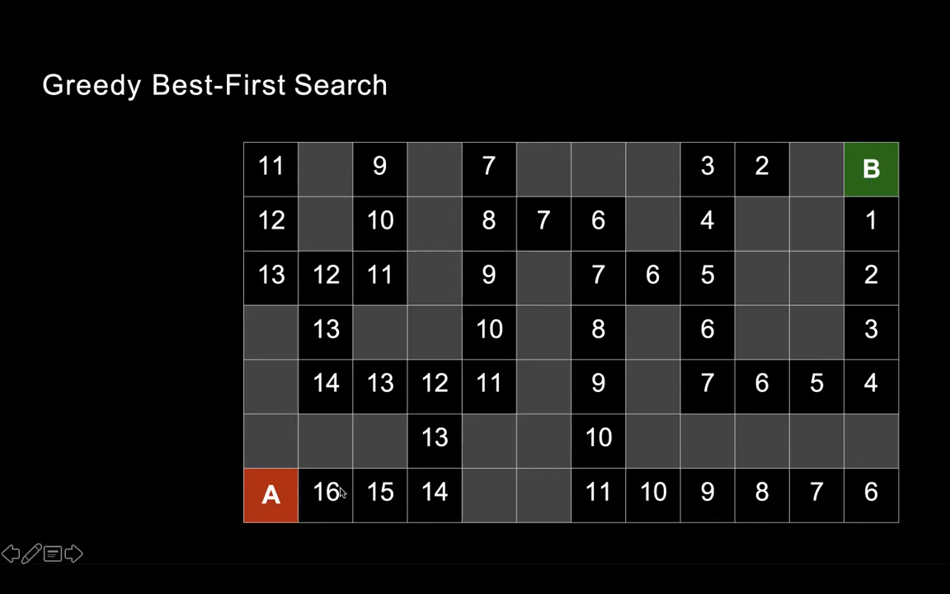
mouse_move(333, 511)
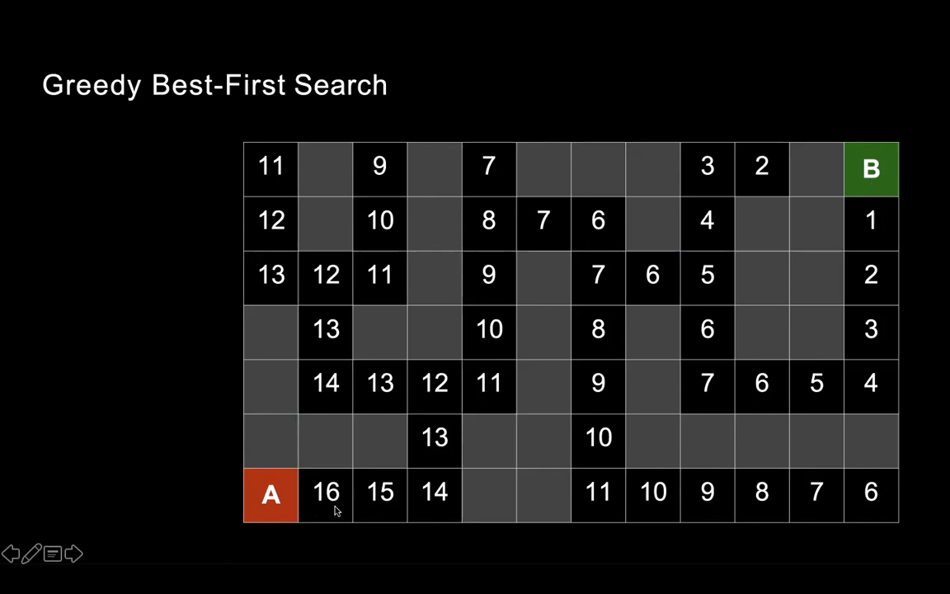
mouse_move(876, 146)
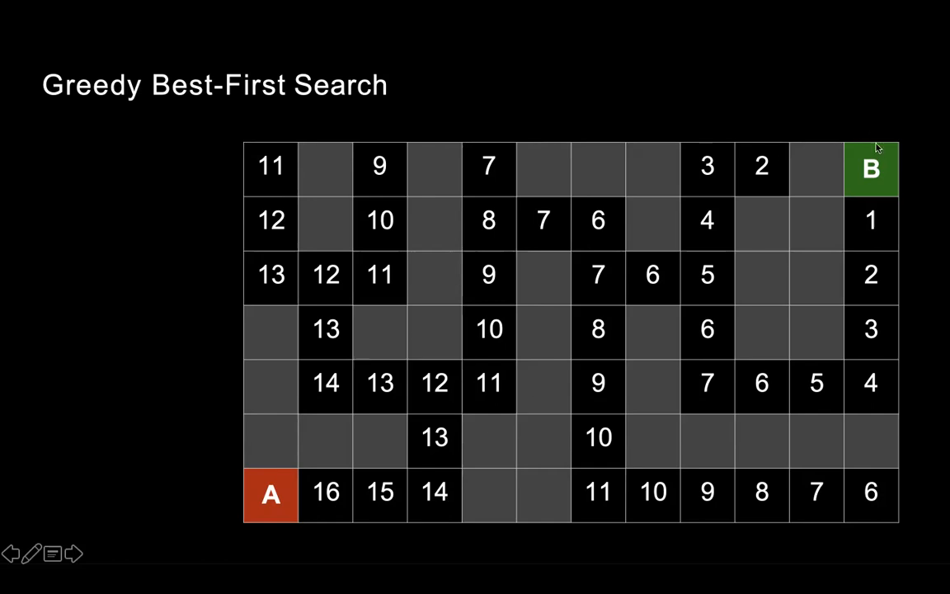
mouse_move(5, 442)
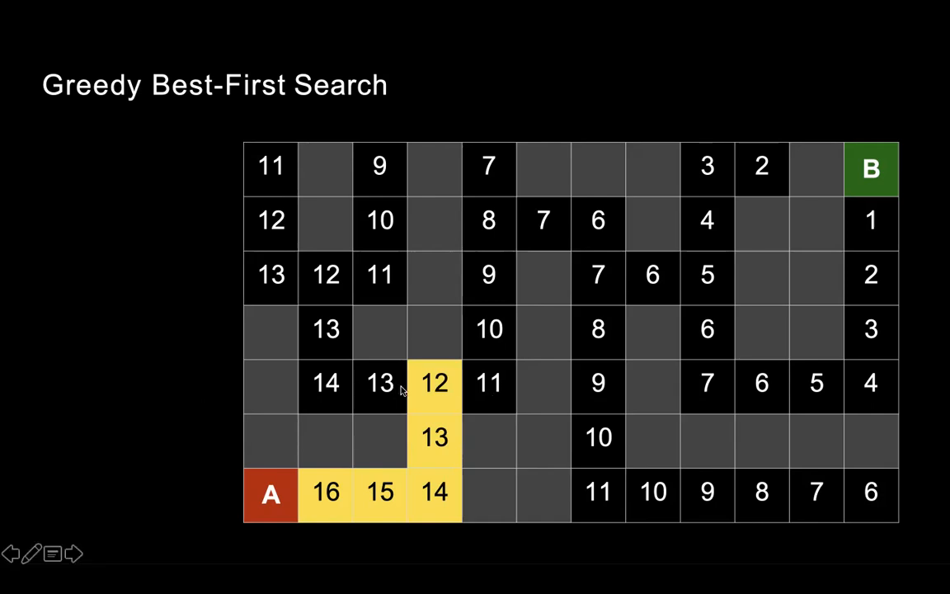
mouse_move(262, 111)
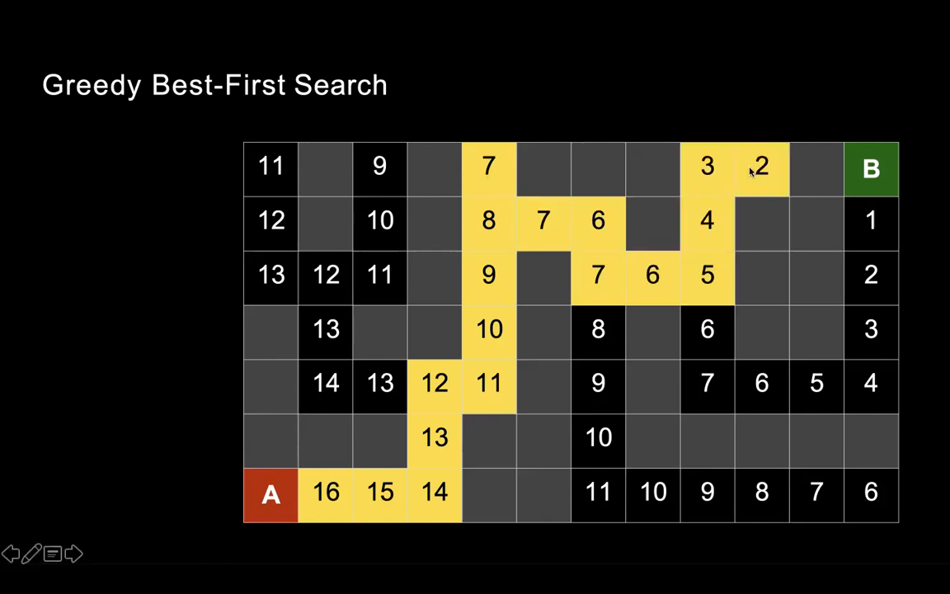
mouse_move(708, 239)
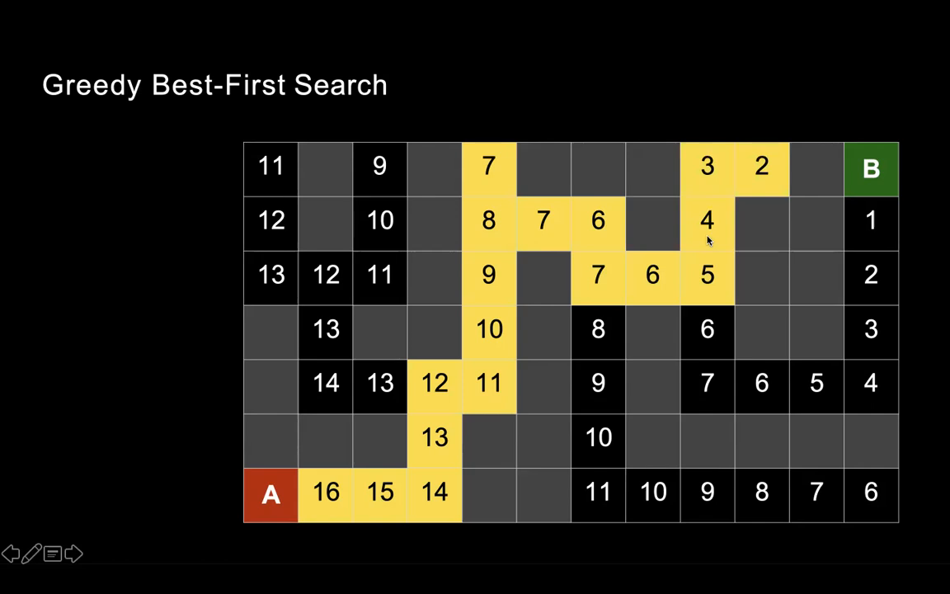
mouse_move(717, 258)
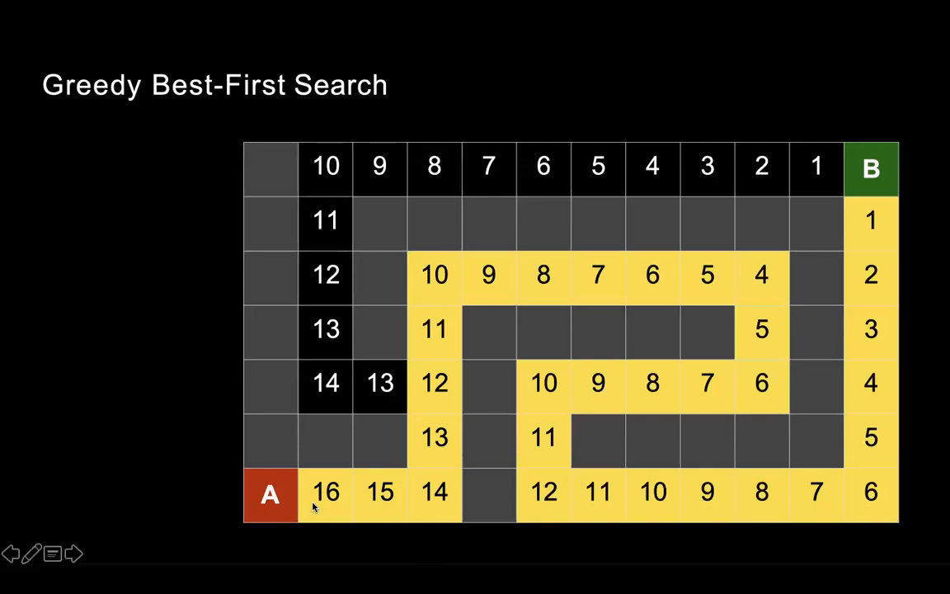
mouse_move(545, 385)
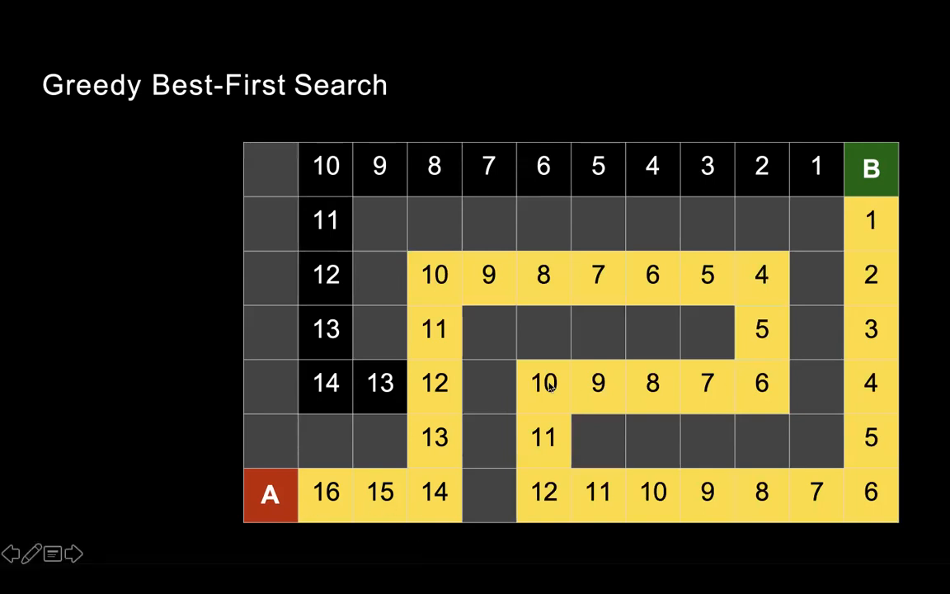
mouse_move(366, 397)
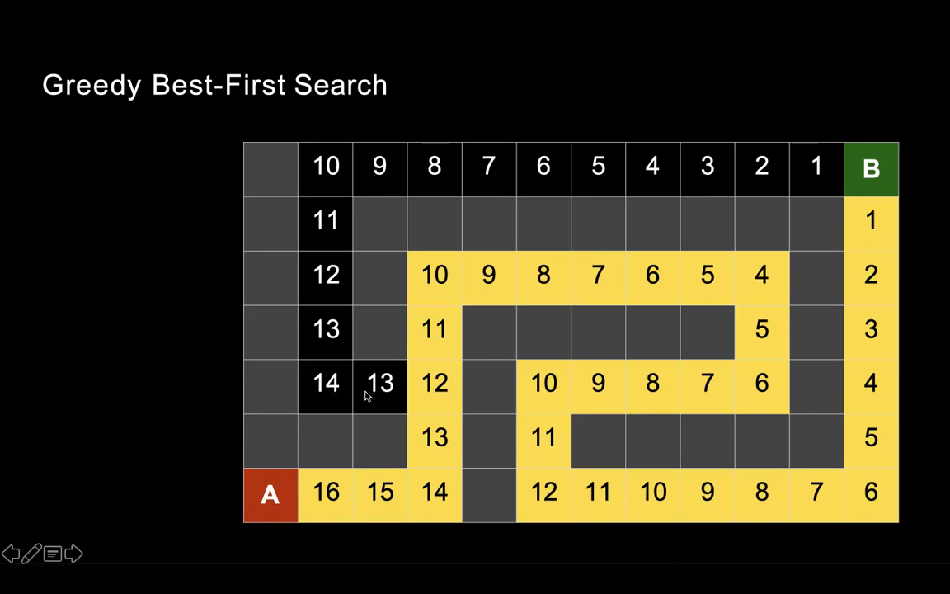
mouse_move(404, 398)
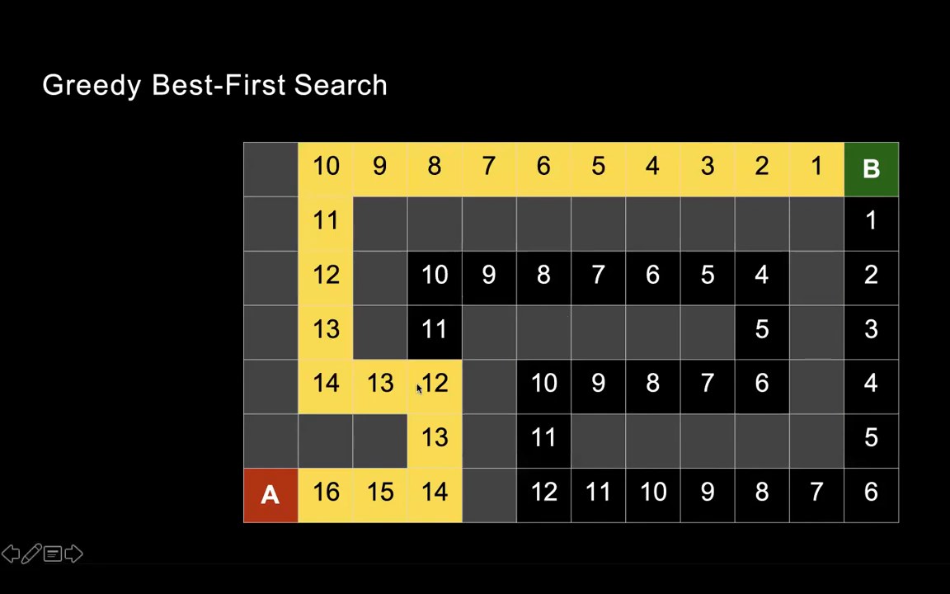
mouse_move(437, 363)
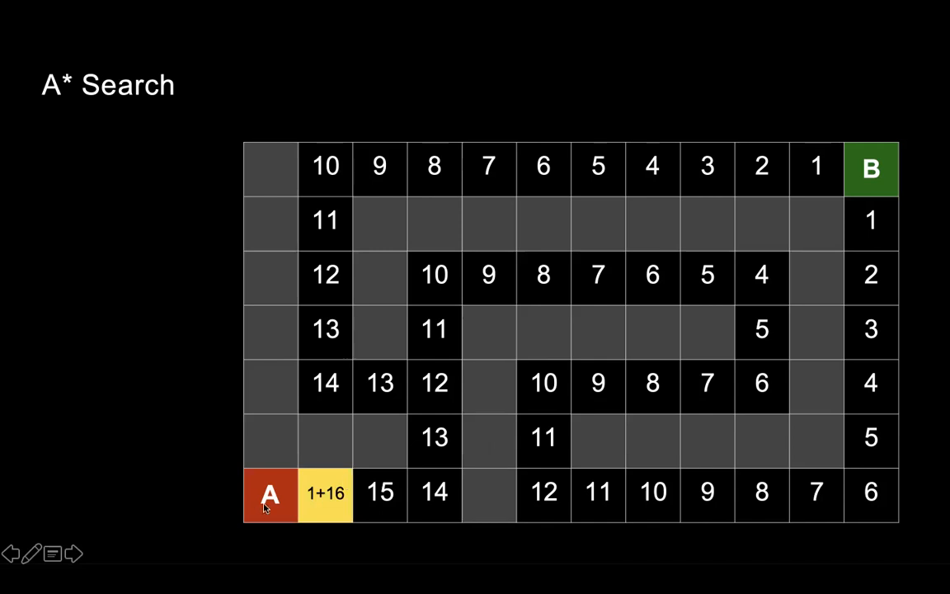
mouse_move(316, 481)
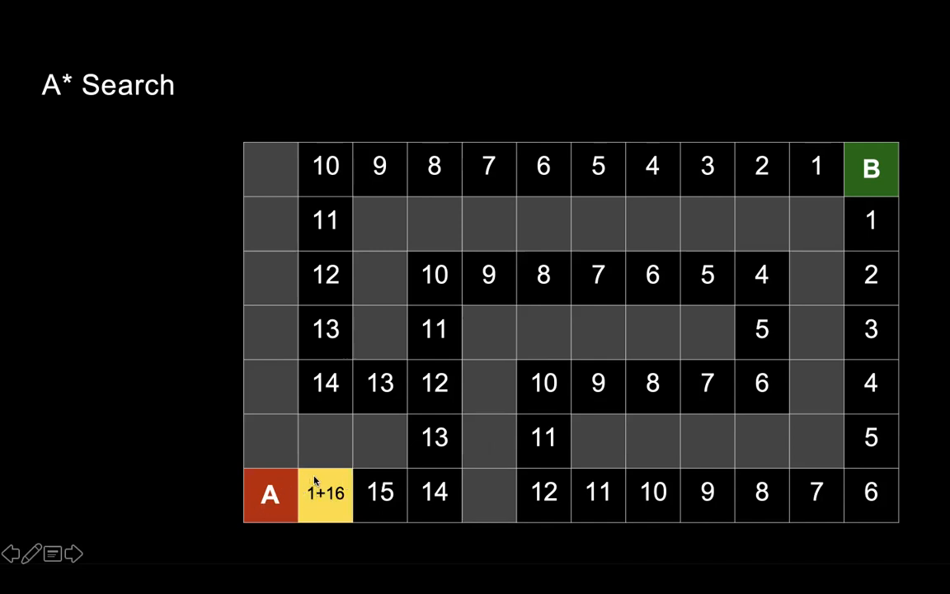
mouse_move(341, 513)
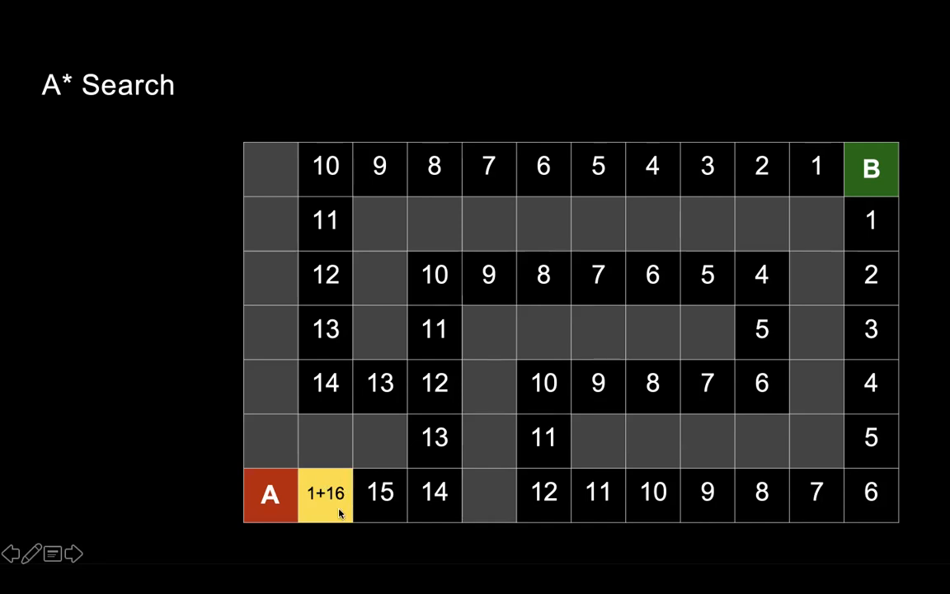
Step: Reveal the A* path values from 2+15 upward toward 7+10
click(380, 495)
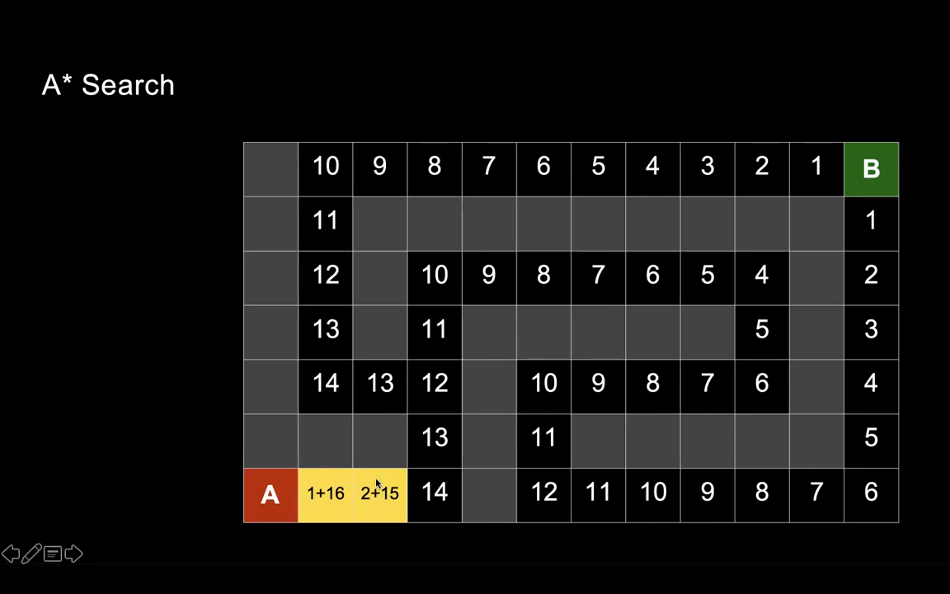
mouse_move(416, 501)
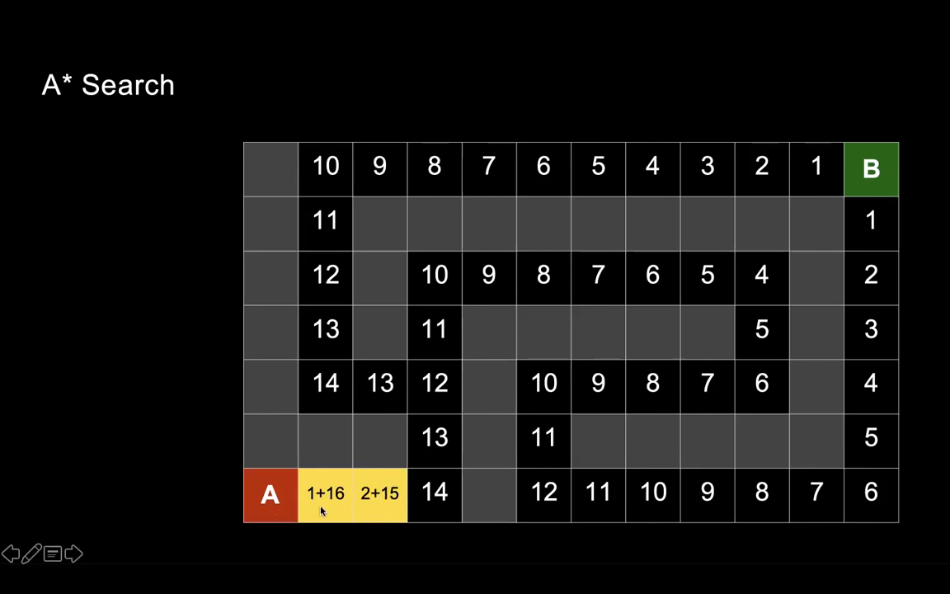
mouse_move(430, 507)
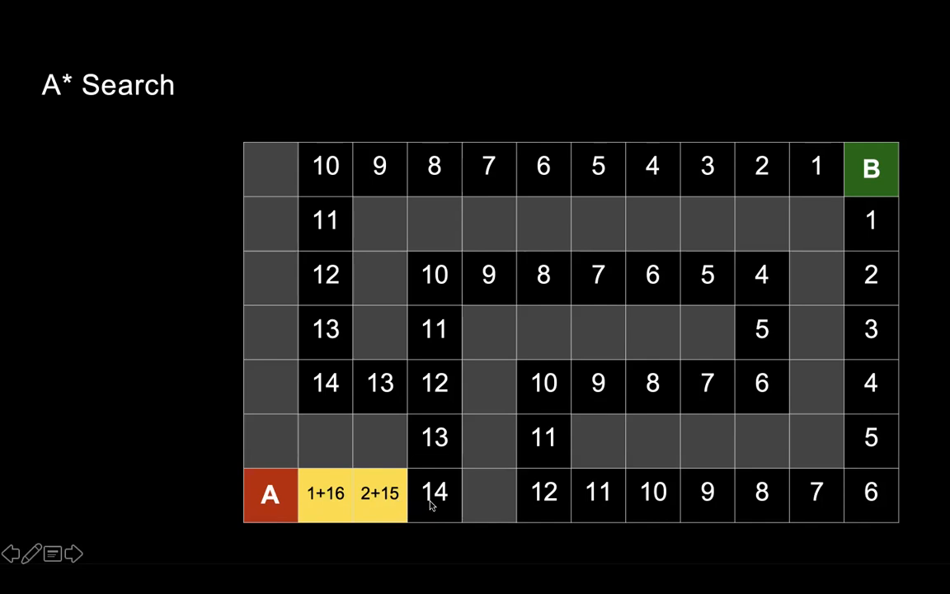
mouse_move(442, 497)
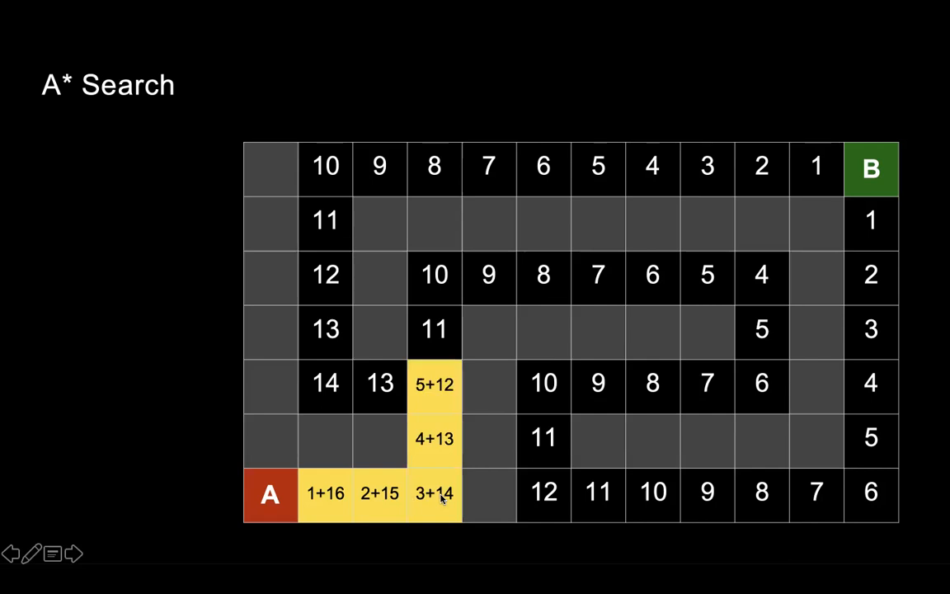
mouse_move(433, 367)
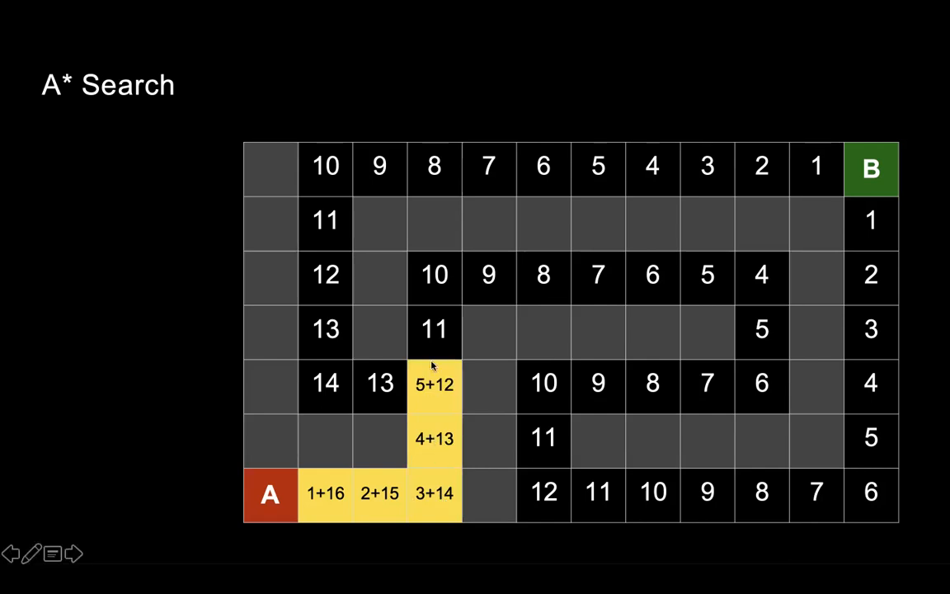
mouse_move(413, 383)
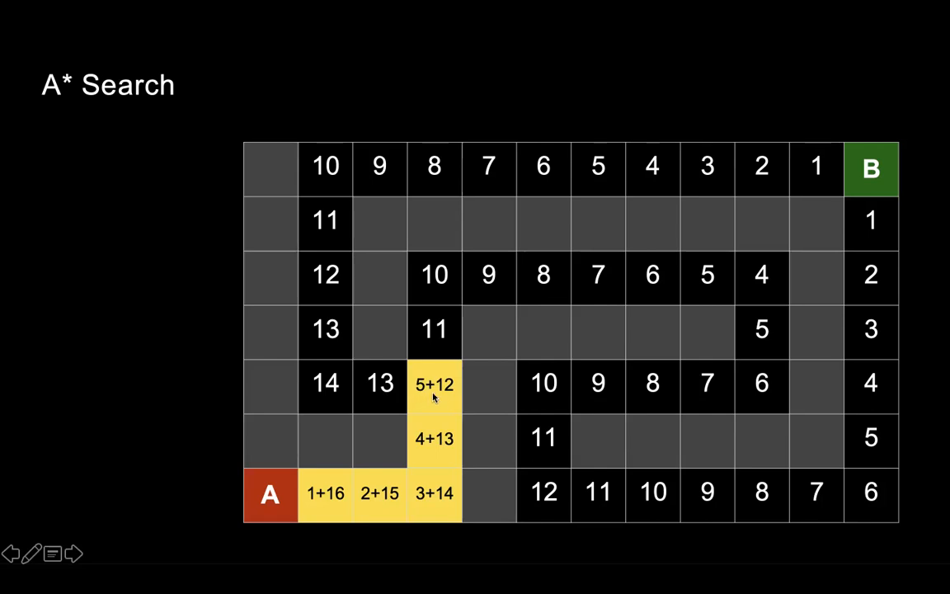
mouse_move(437, 401)
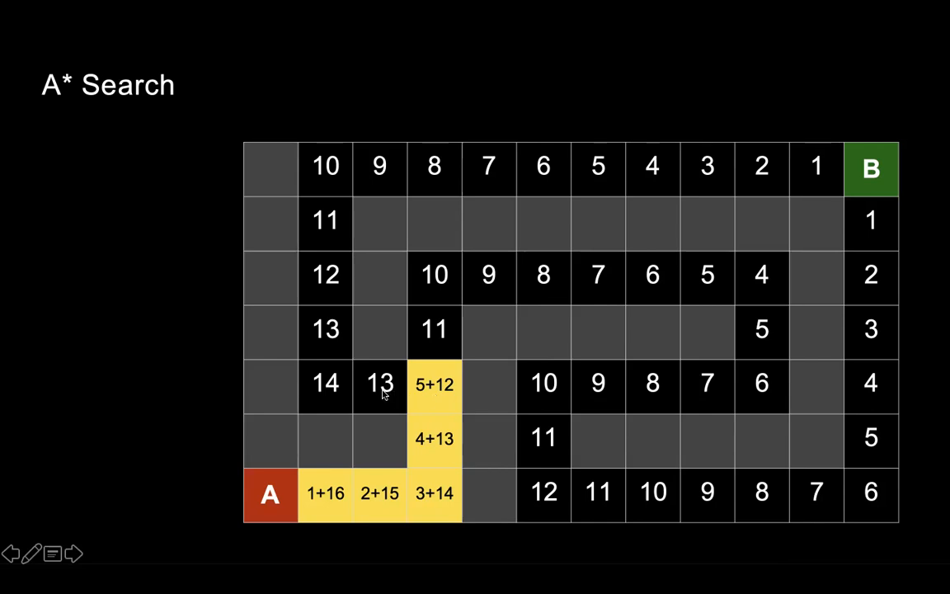
mouse_move(375, 400)
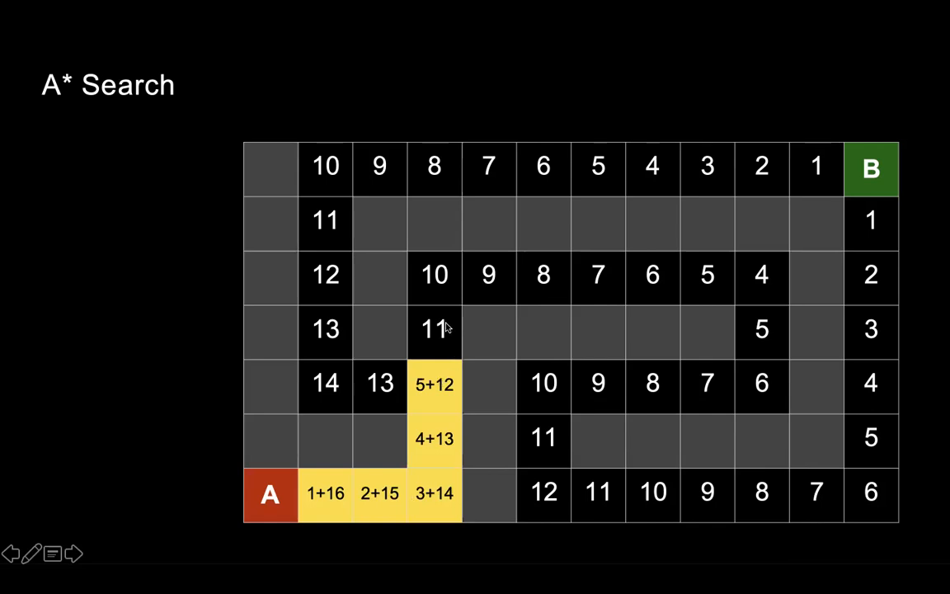
mouse_move(437, 385)
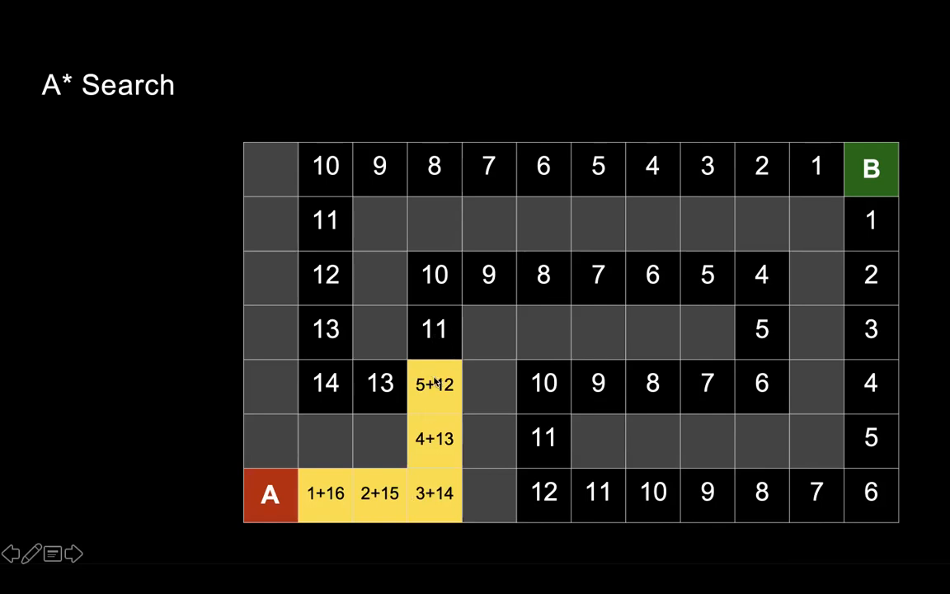
click(434, 329)
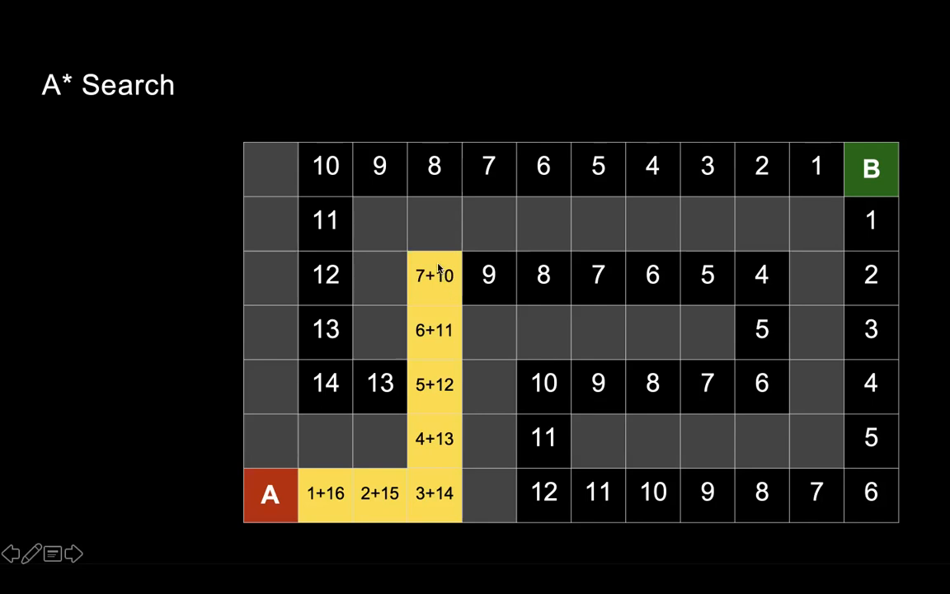
mouse_move(430, 395)
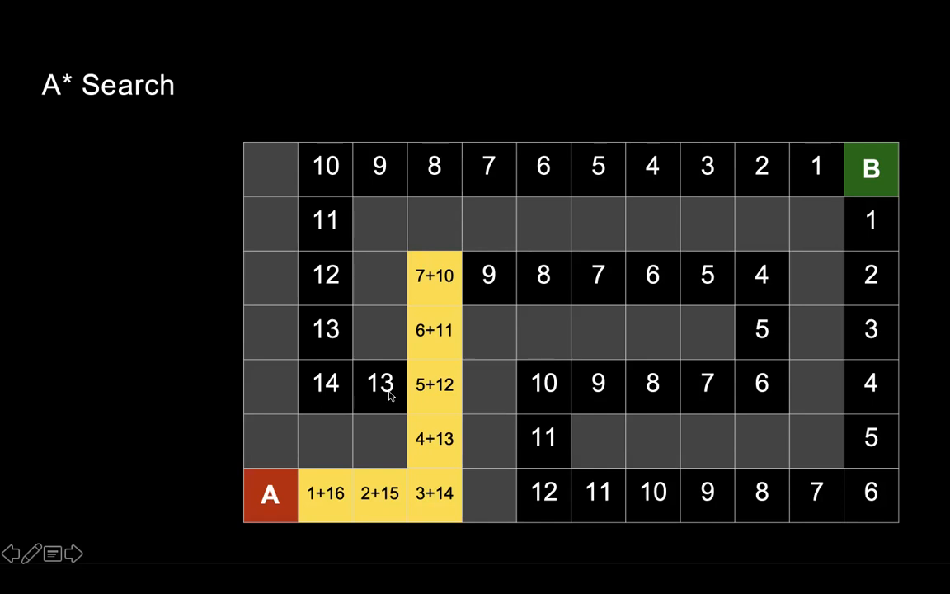
mouse_move(363, 398)
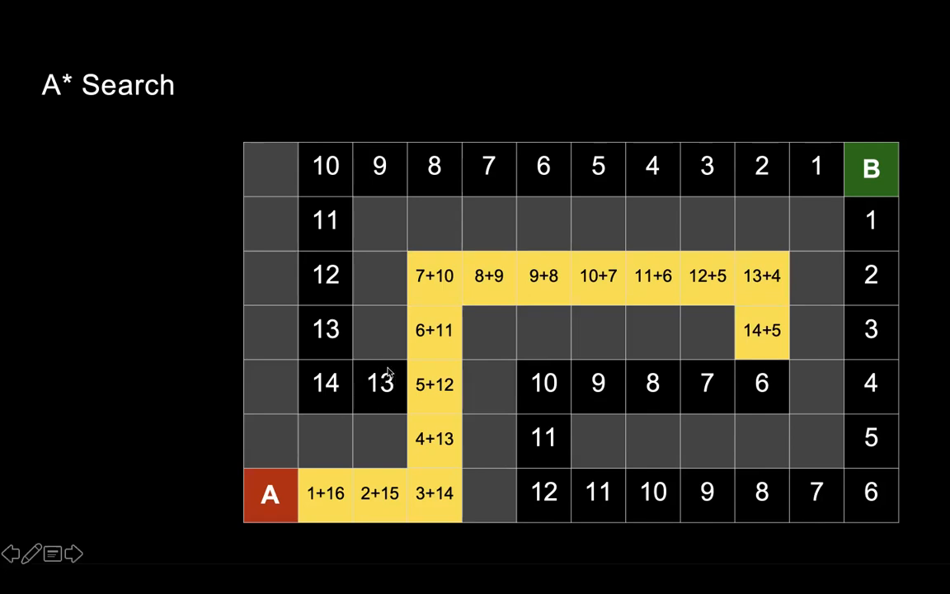
mouse_move(431, 358)
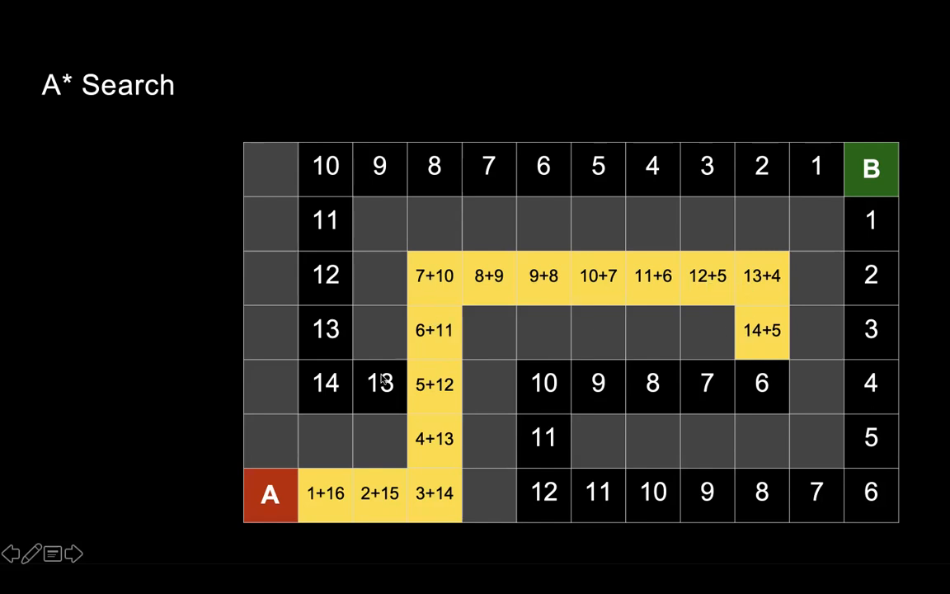
mouse_move(758, 348)
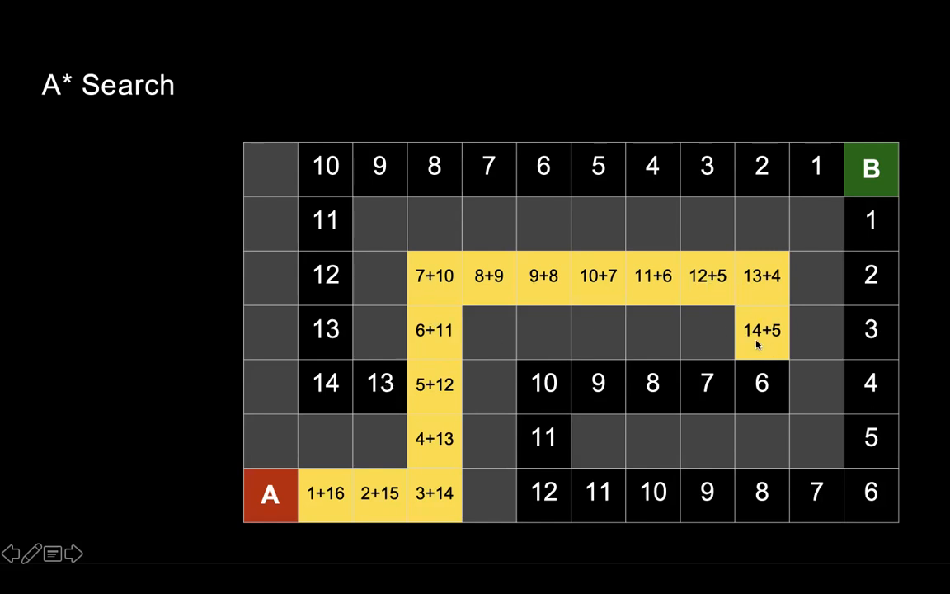
mouse_move(396, 399)
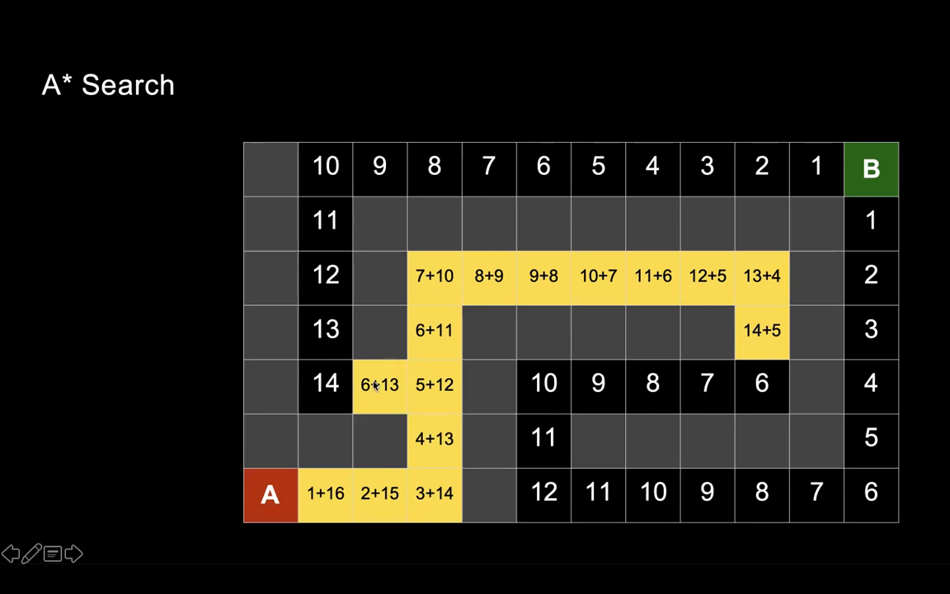
mouse_move(380, 386)
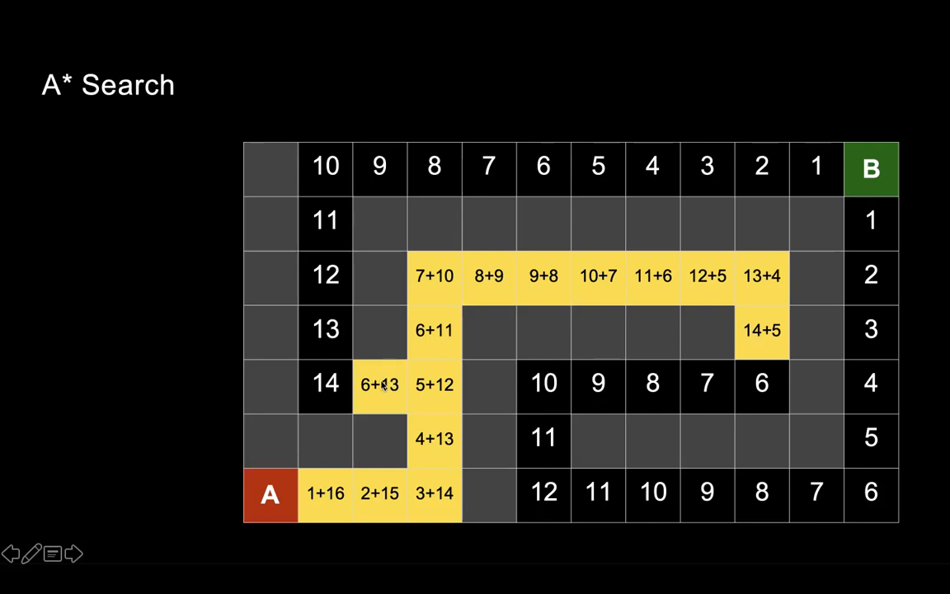
mouse_move(380, 396)
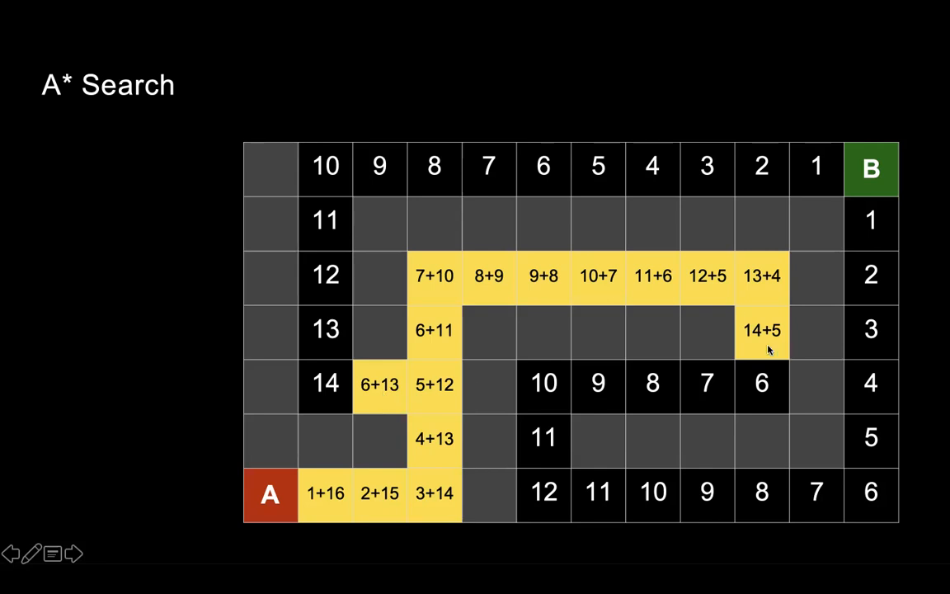
mouse_move(756, 345)
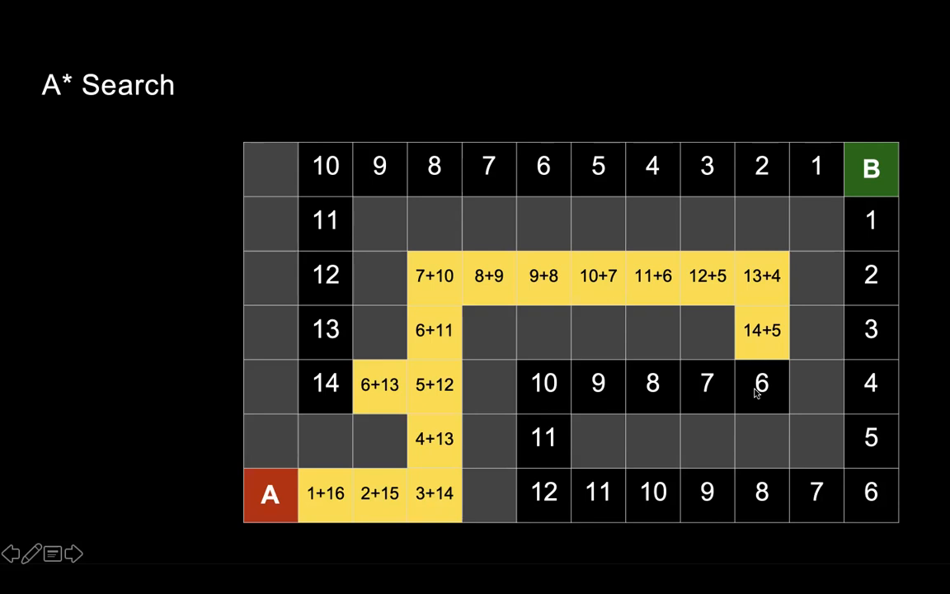
mouse_move(762, 360)
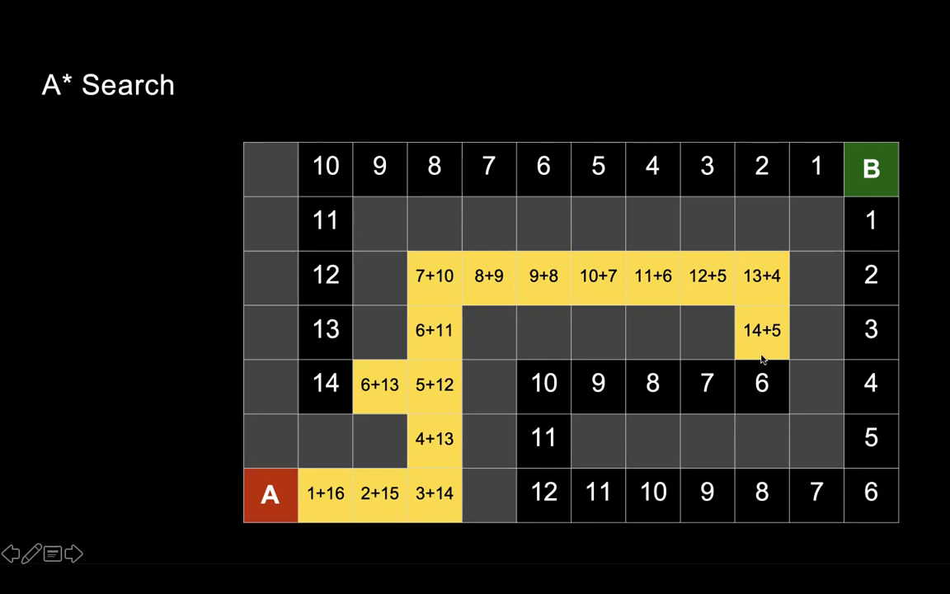
mouse_move(768, 336)
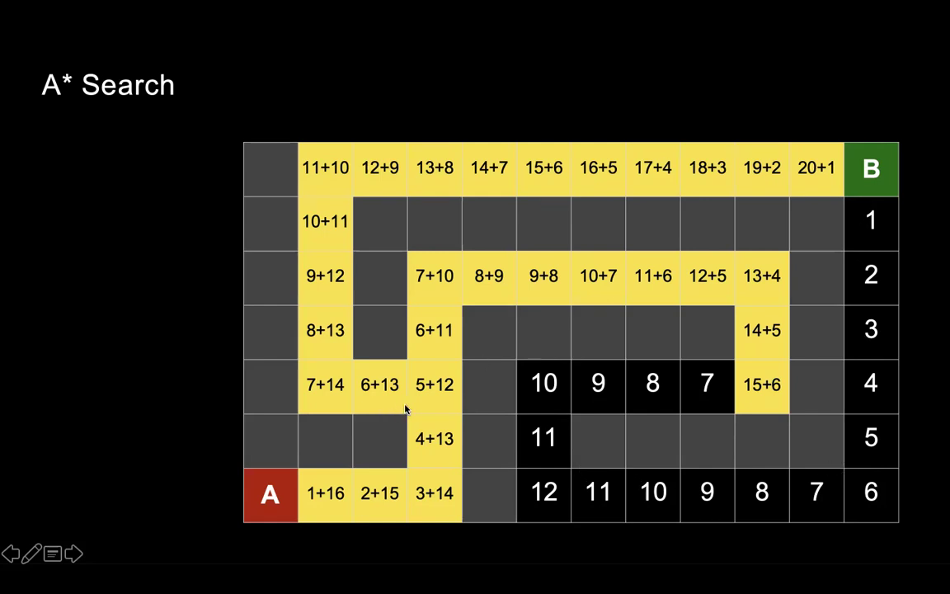
mouse_move(711, 210)
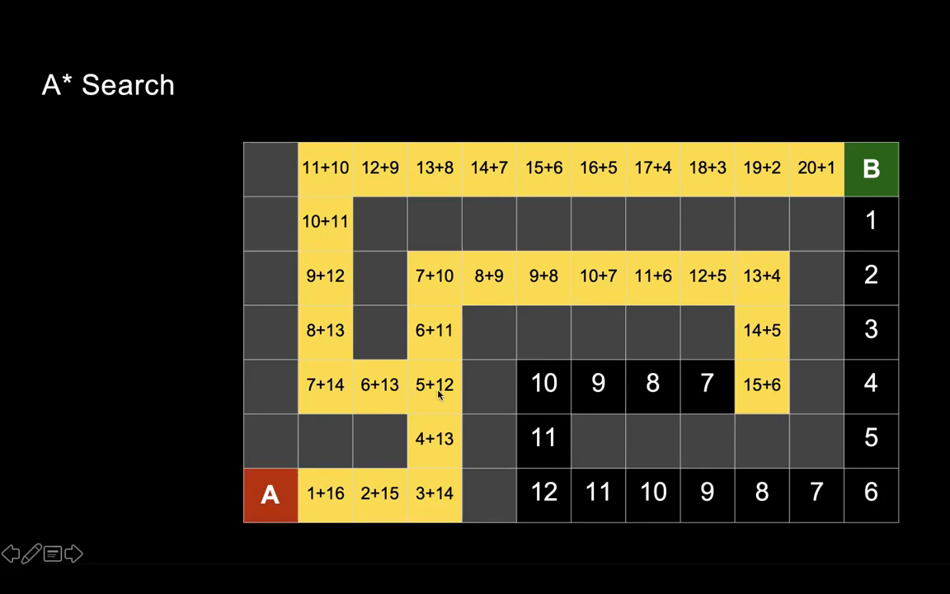
mouse_move(584, 375)
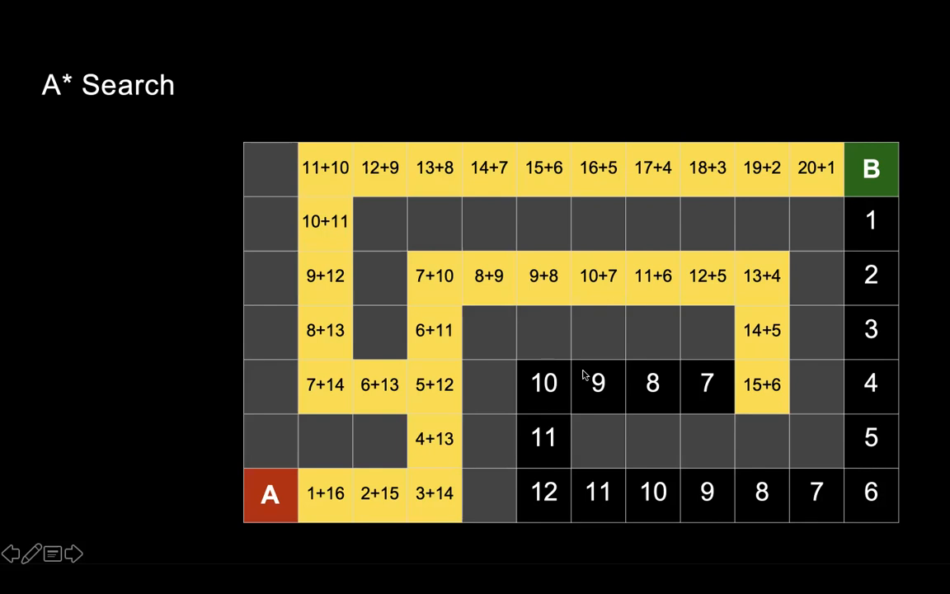